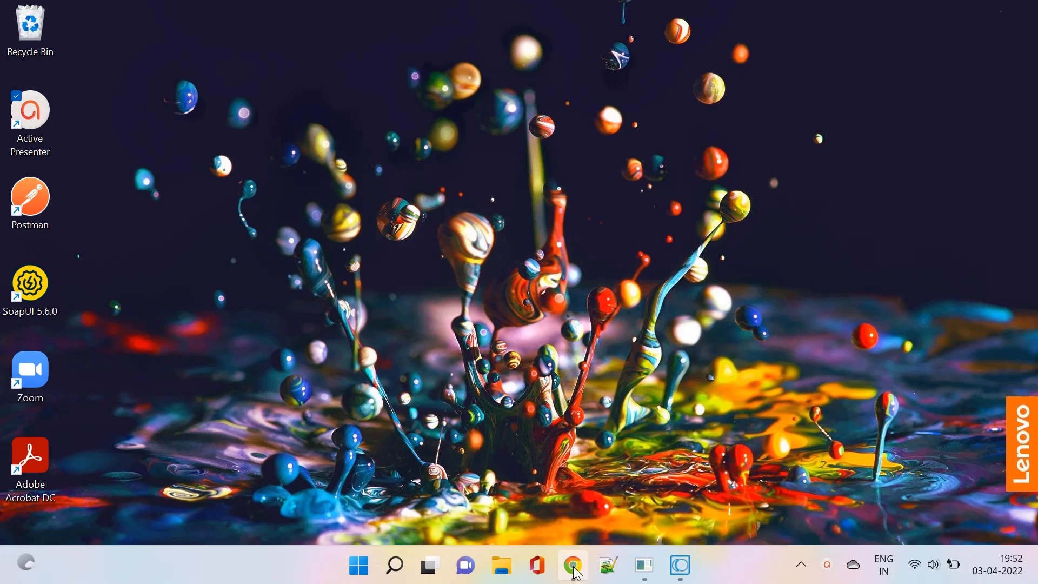
# - Open the Integration Server Administrator in Chrome and go to Settings > Global variables
pyautogui.click(572, 564)
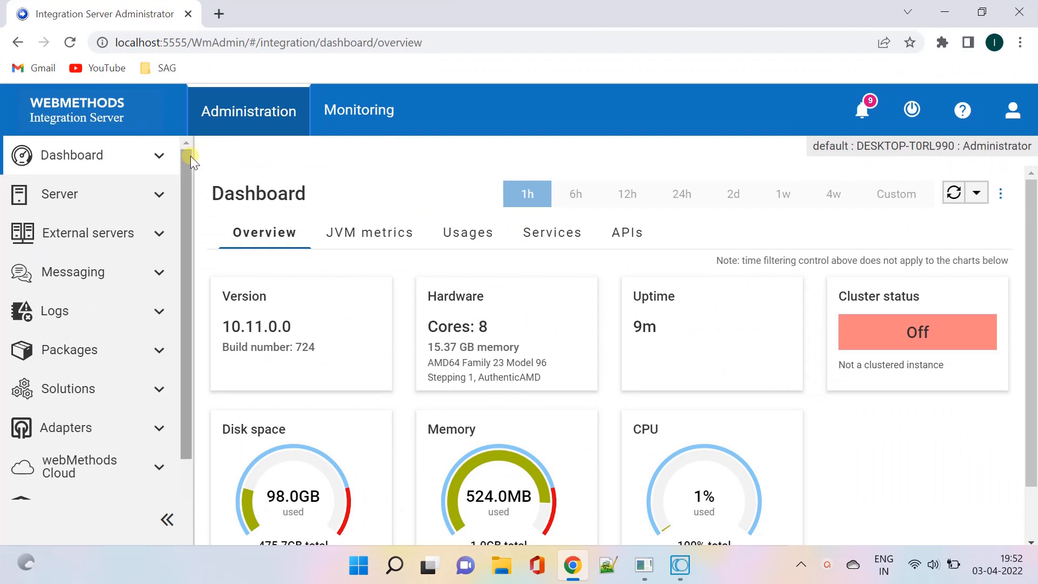
pyautogui.scroll(-3)
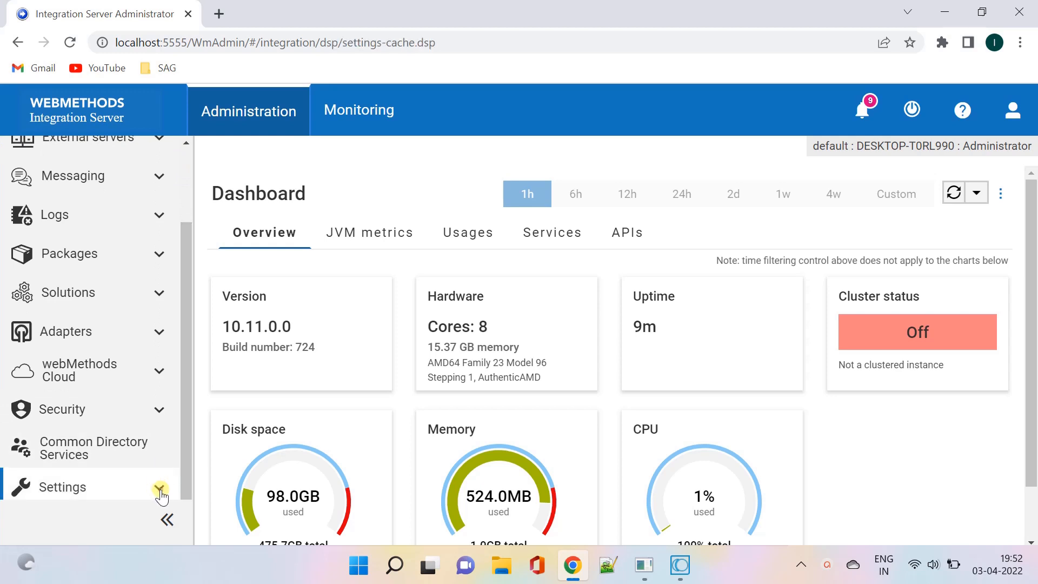
pyautogui.click(61, 486)
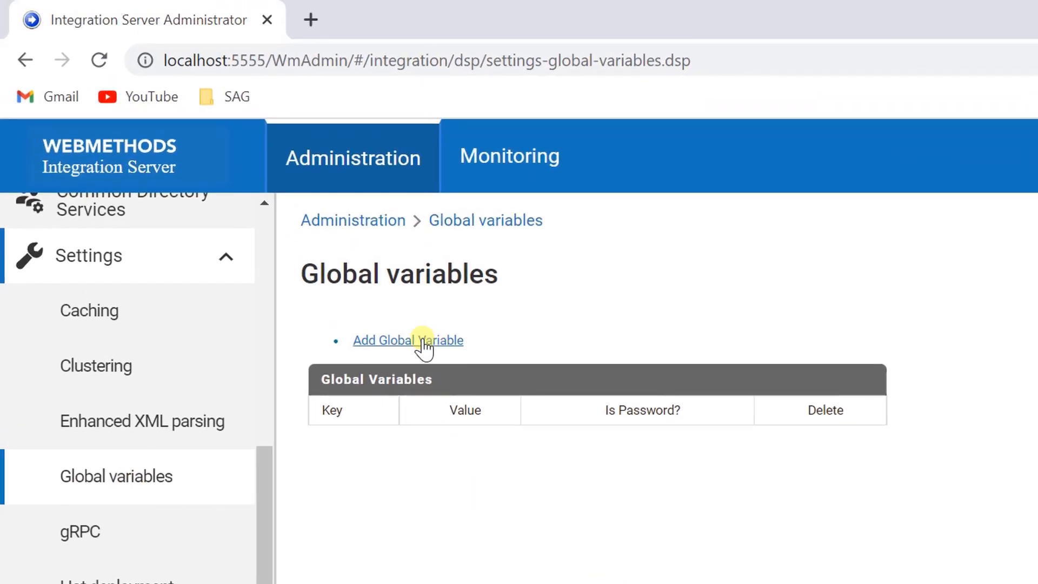
# - Add global variable key 'hostname' with value 'dev_esb1' and save the changes
pyautogui.click(408, 339)
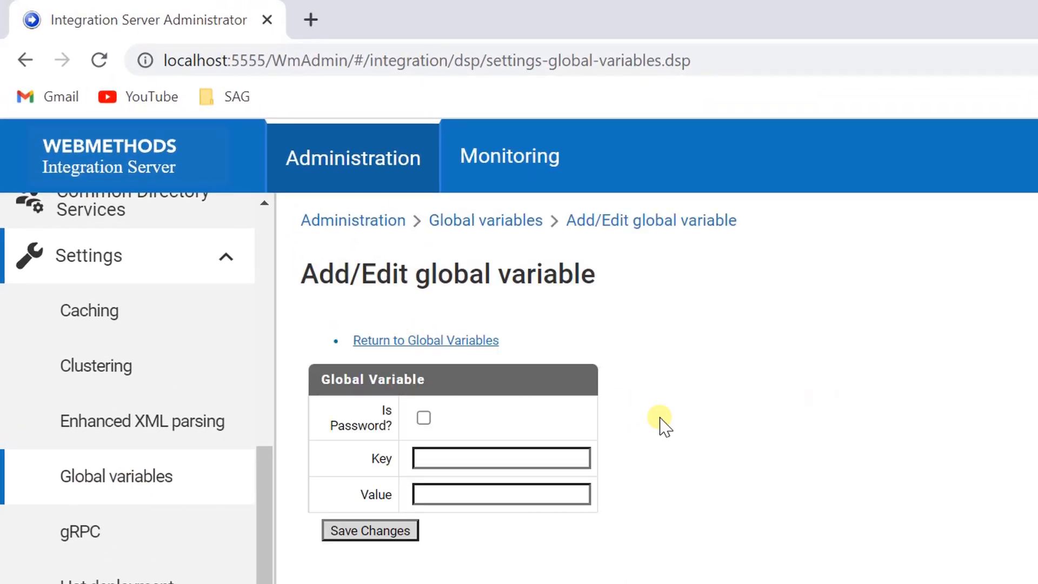
pyautogui.click(501, 457)
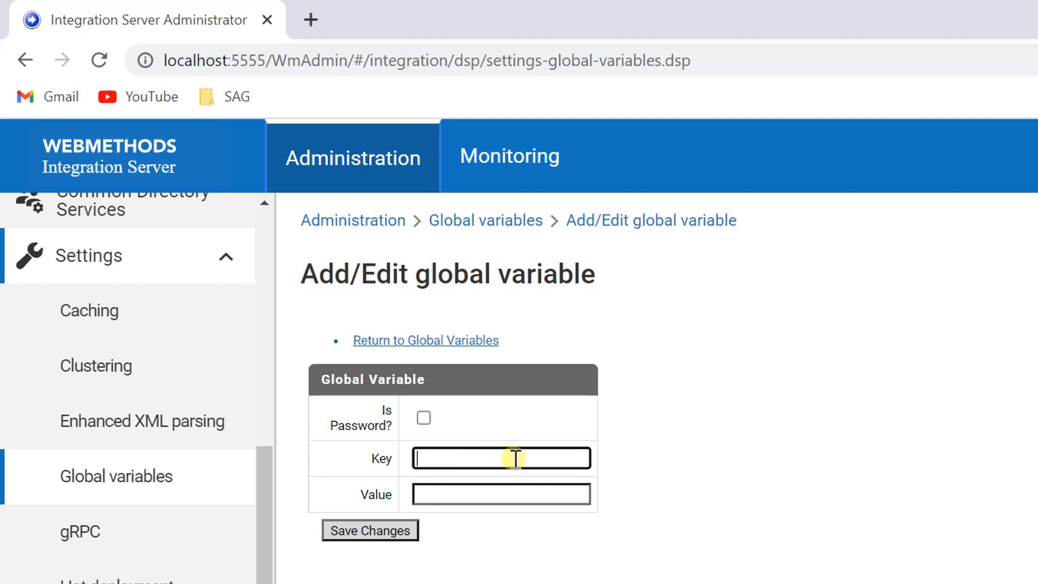
pyautogui.write('host')
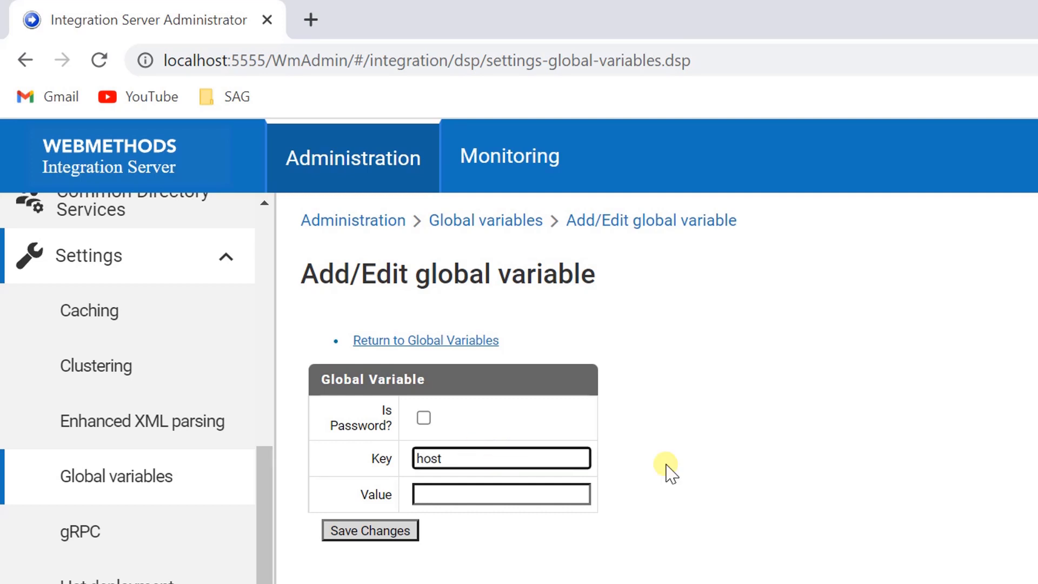
pyautogui.write('name')
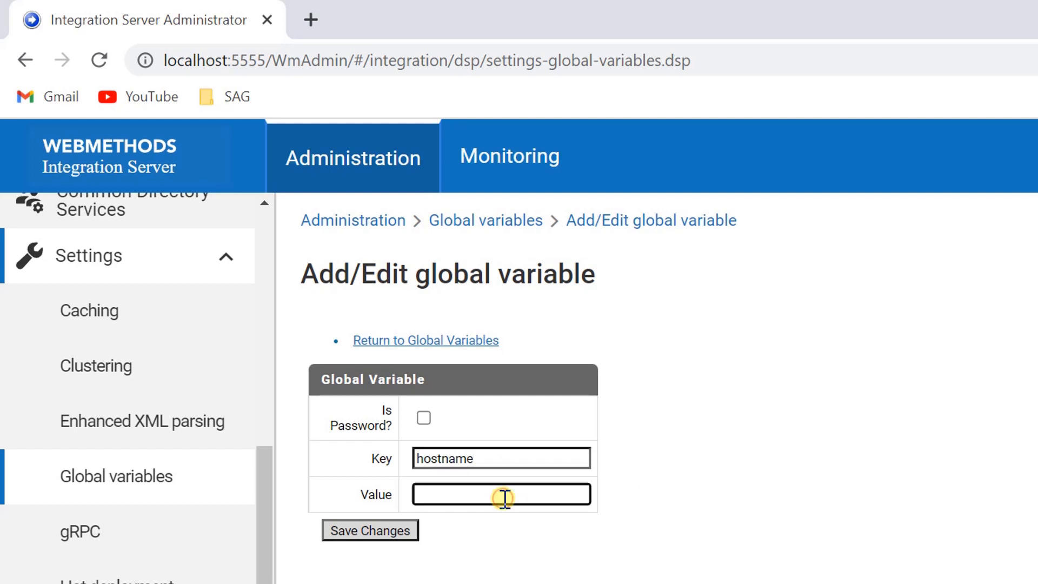
pyautogui.write('dve')
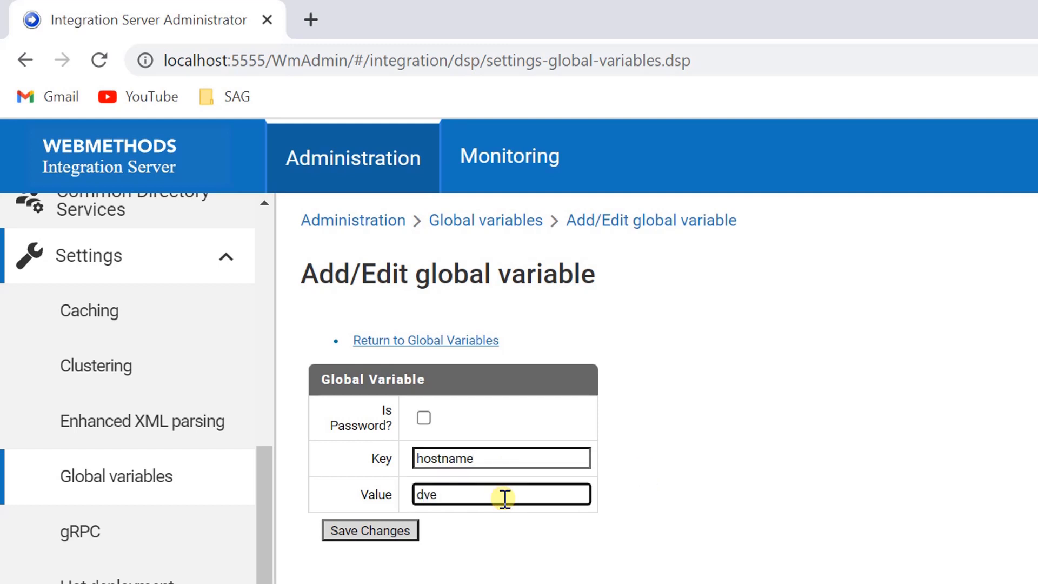
pyautogui.write('dev_esb1')
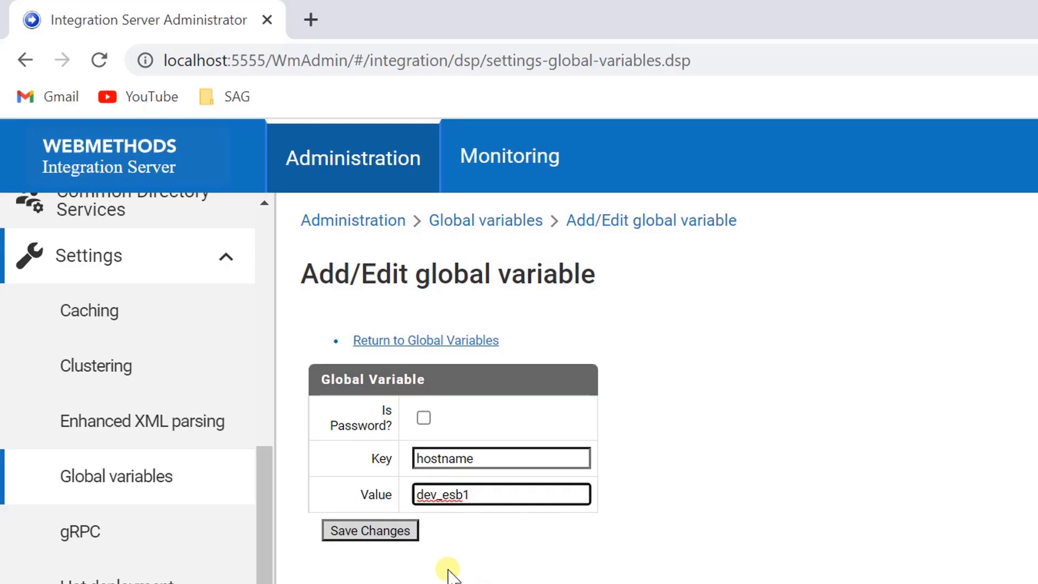
pyautogui.click(370, 530)
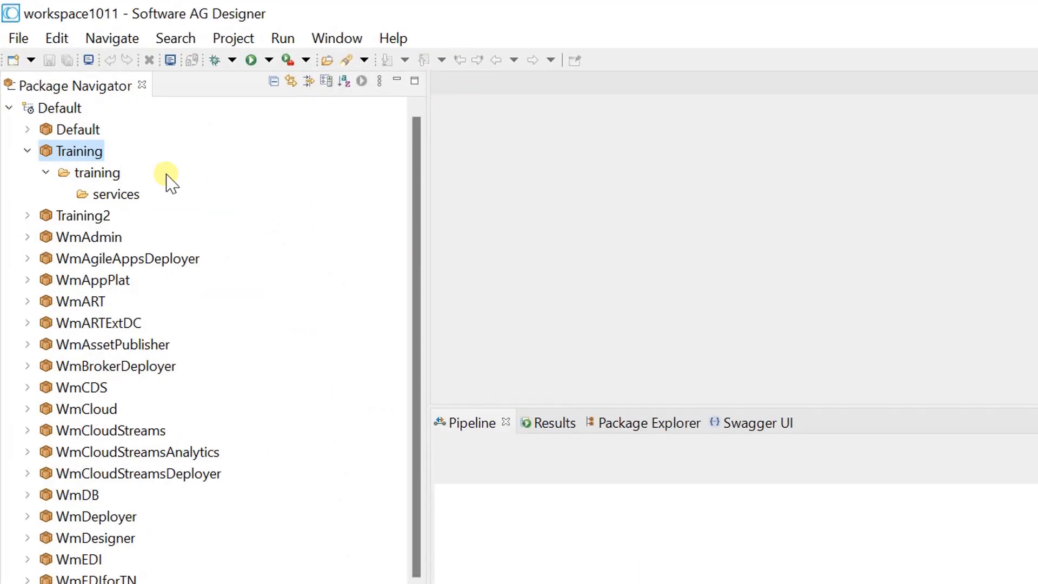
# - Create a new flow service named processingService in the training services folder
pyautogui.rightClick(119, 194)
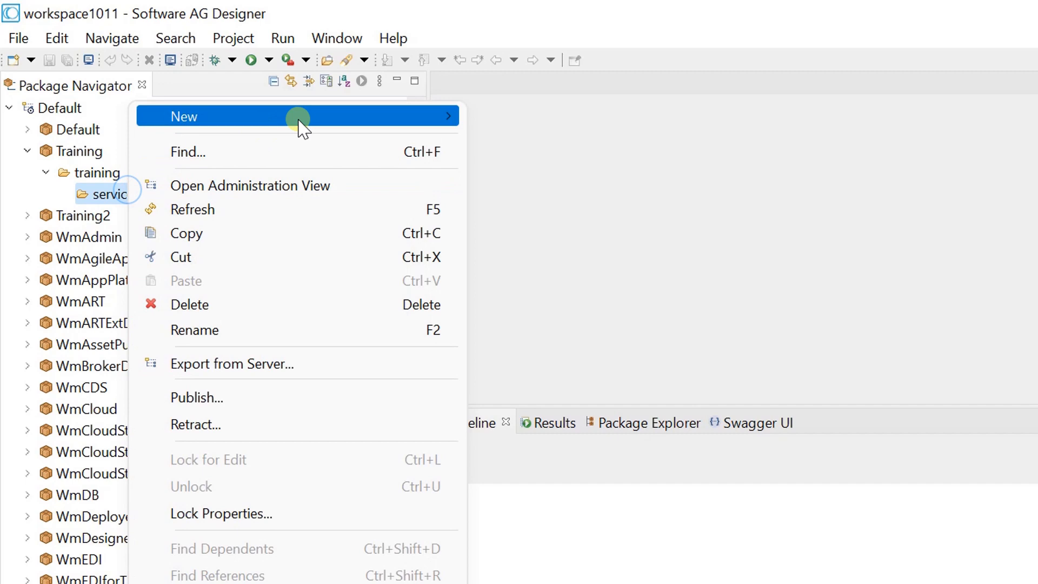
pyautogui.click(298, 116)
pyautogui.write('processing')
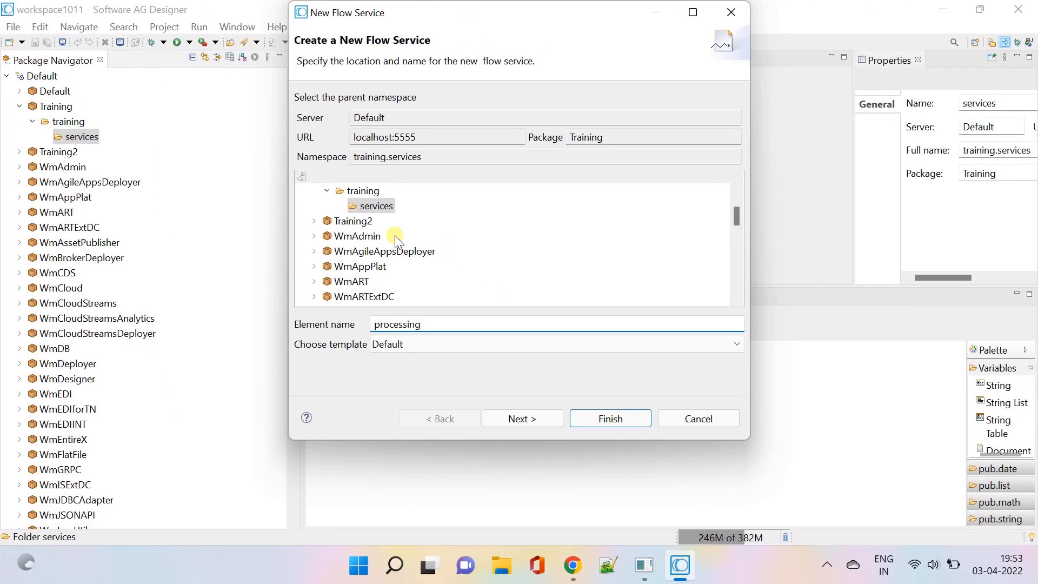
pyautogui.write('Service')
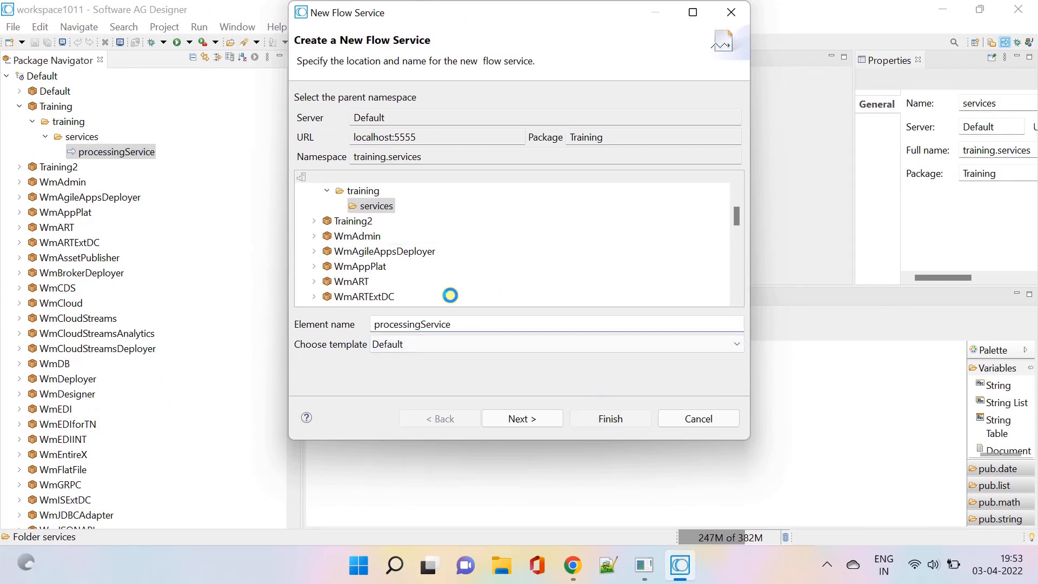
pyautogui.click(609, 418)
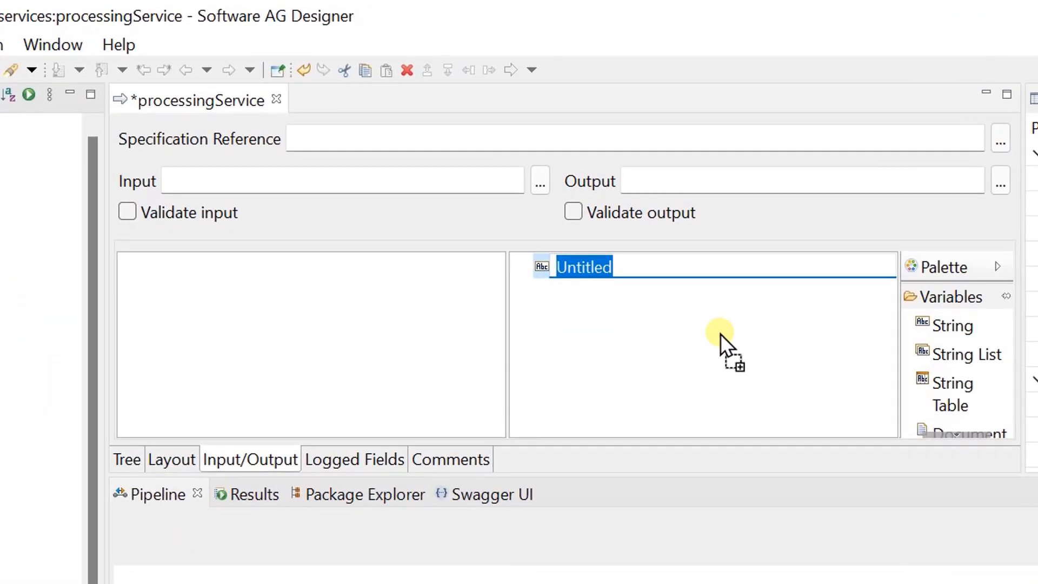
# - Name the new String output variable outHostName
pyautogui.write('outHostName')
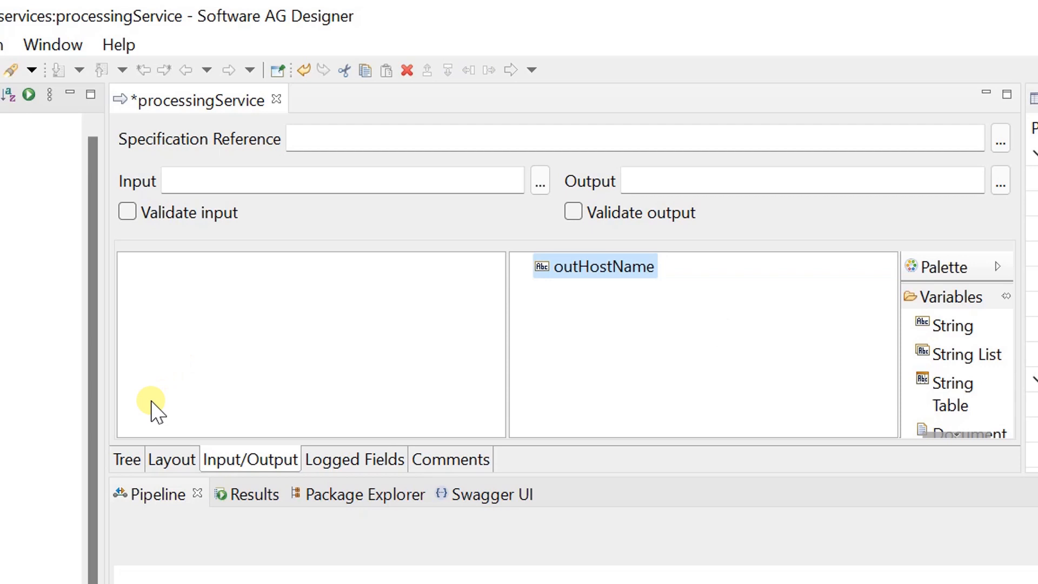
pyautogui.click(126, 459)
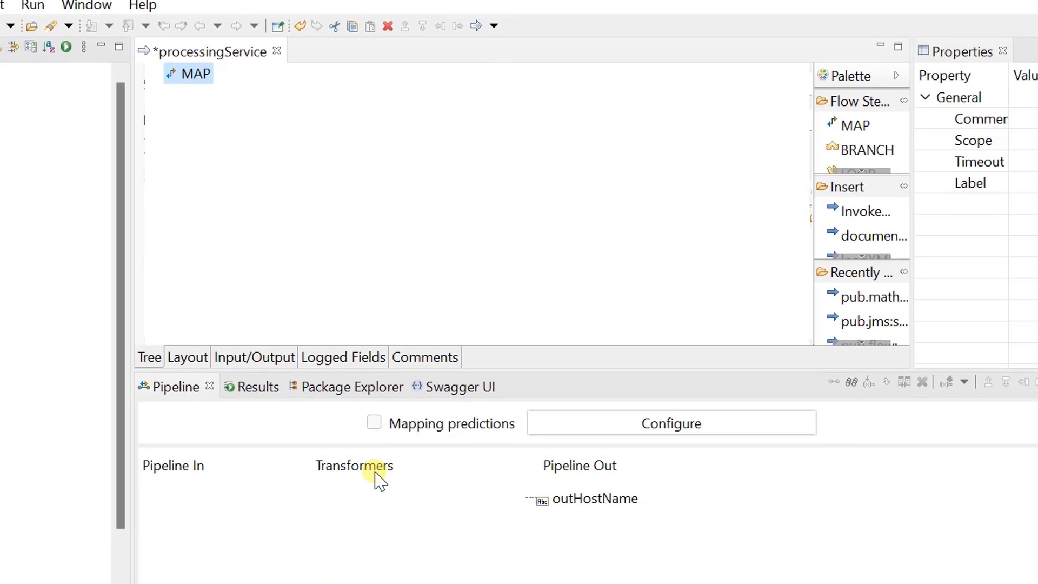
# - Select outHostName under Pipeline Out in the MAP step
pyautogui.click(596, 498)
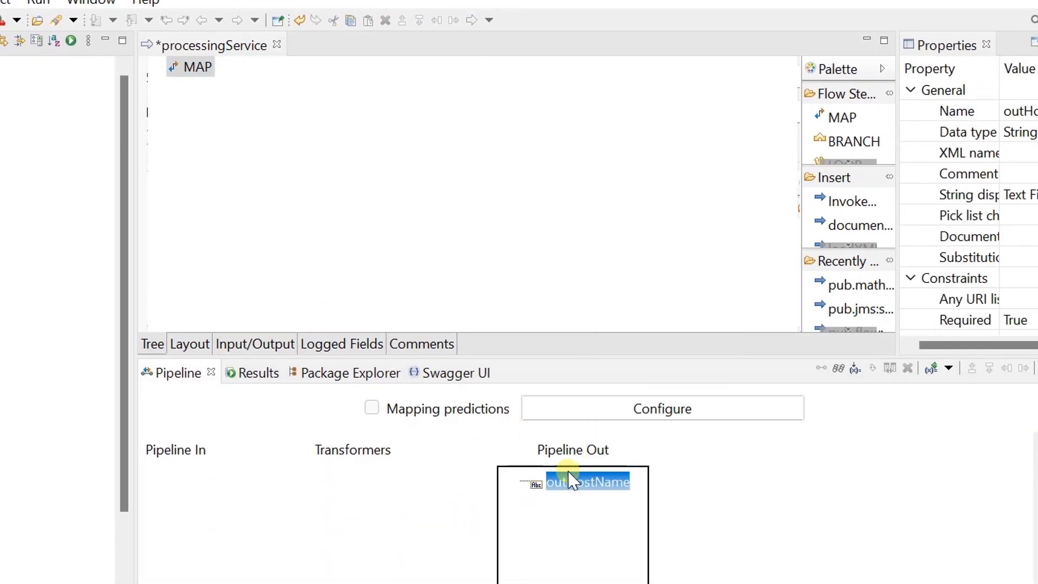